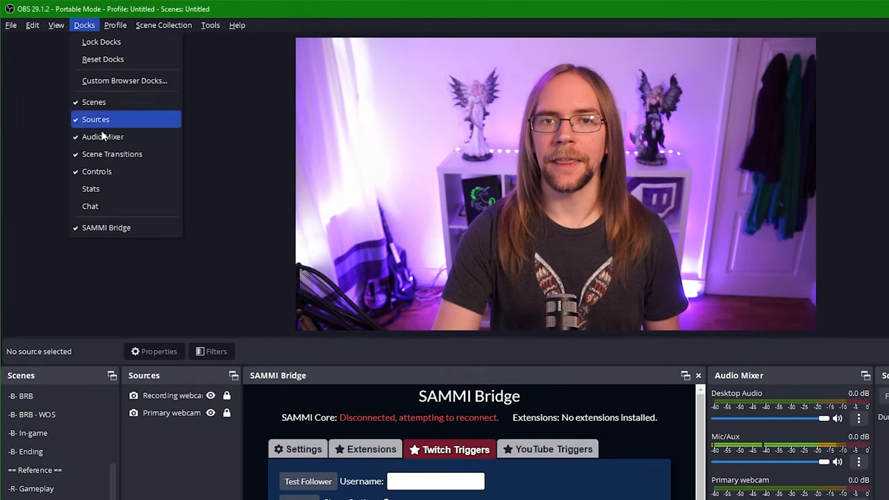
Show the Stats dock in place of SAMMI Bridge, with the BRB Words on Stream scene loaded
left_click(90, 189)
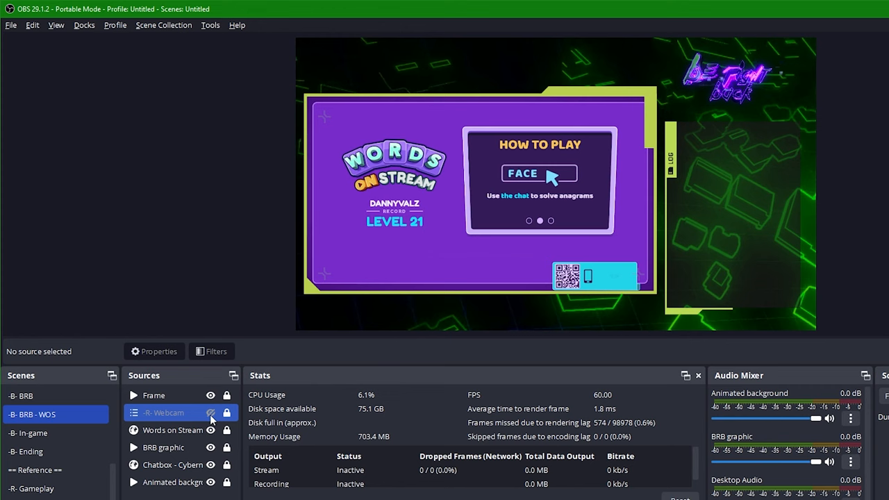
Give the -R- Webcam source a Slide hide transition and toggle its visibility to test it
left_click(210, 412)
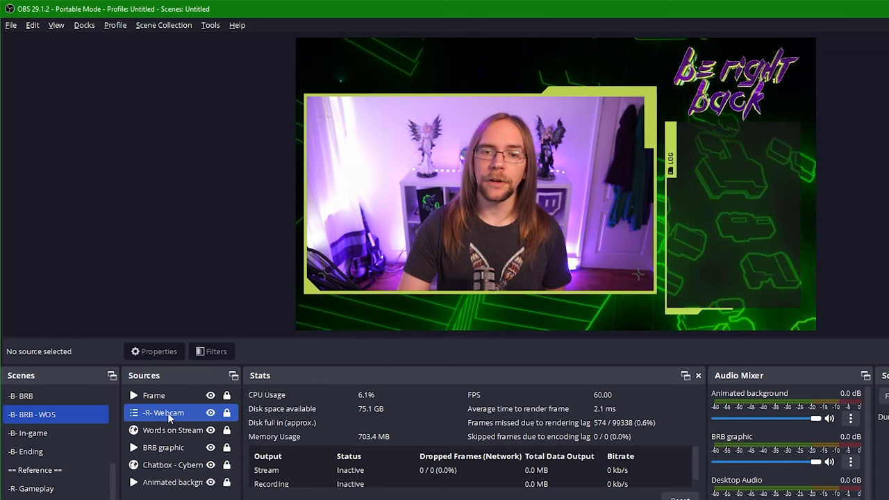
right_click(164, 412)
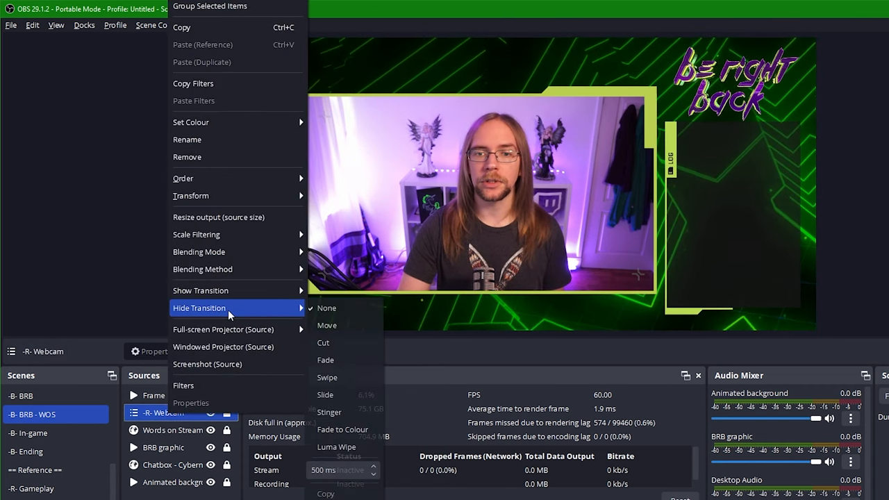
mouse_move(344, 395)
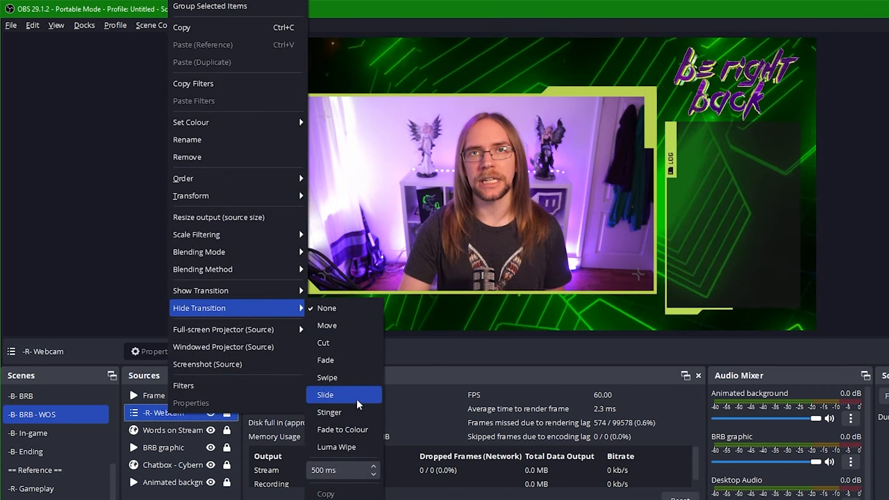
mouse_move(353, 360)
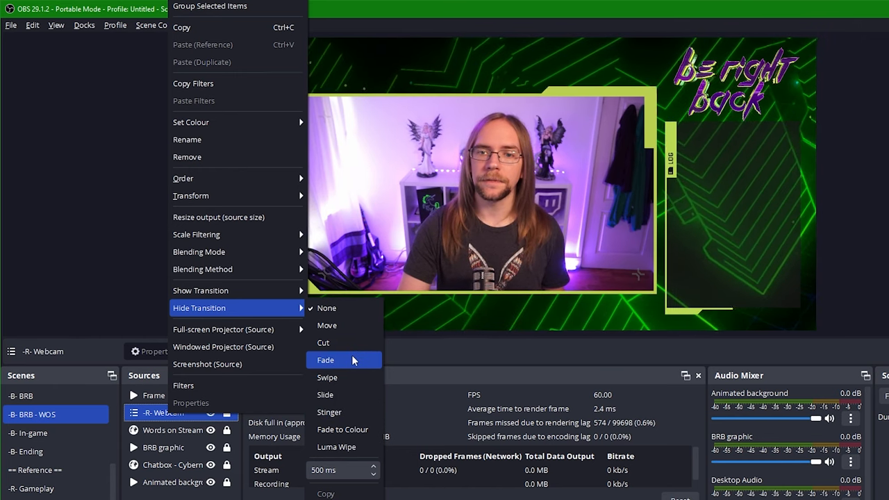
mouse_move(344, 395)
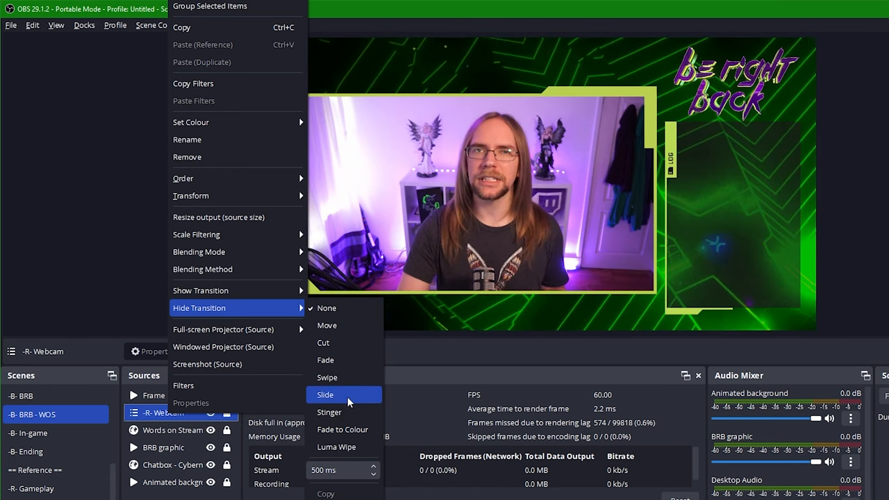
left_click(326, 395)
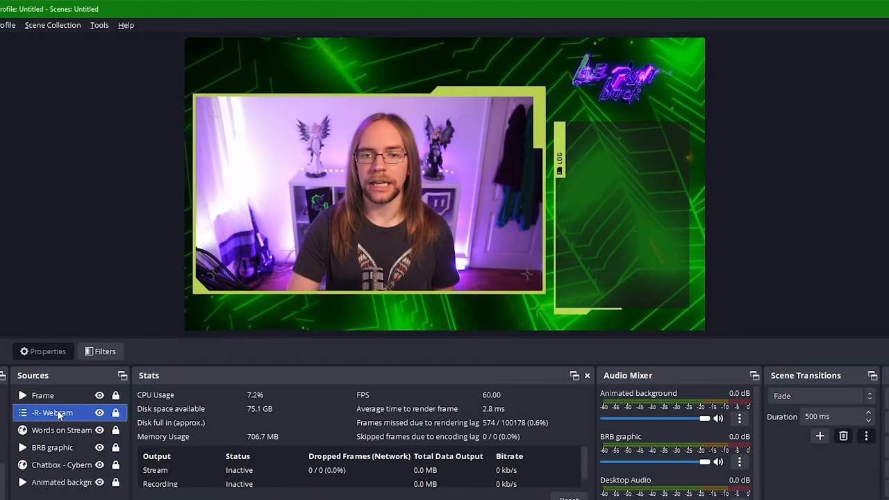
right_click(52, 412)
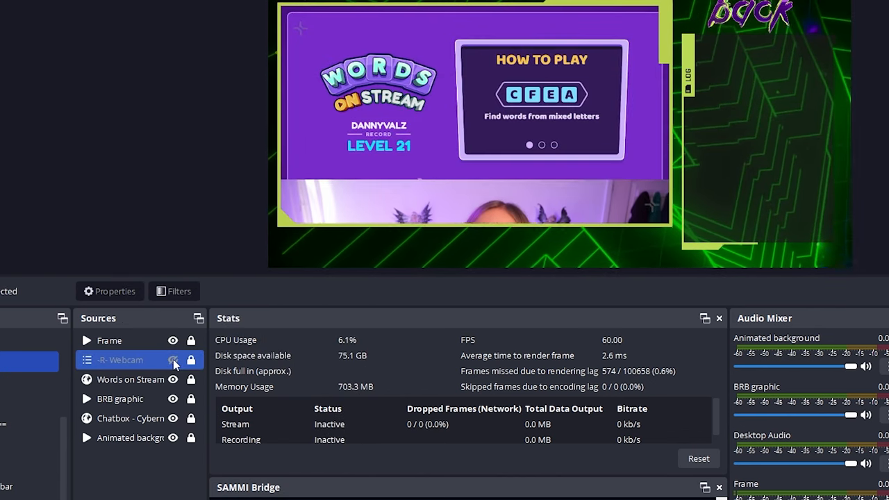
right_click(125, 360)
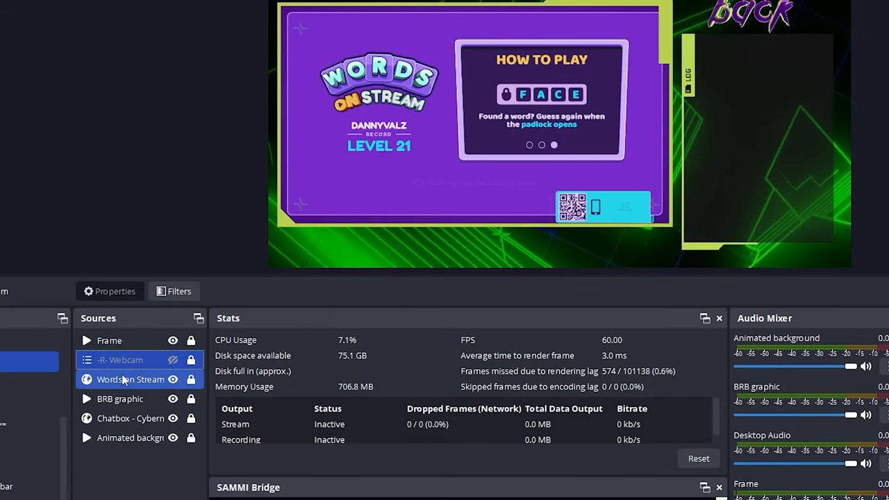
right_click(130, 379)
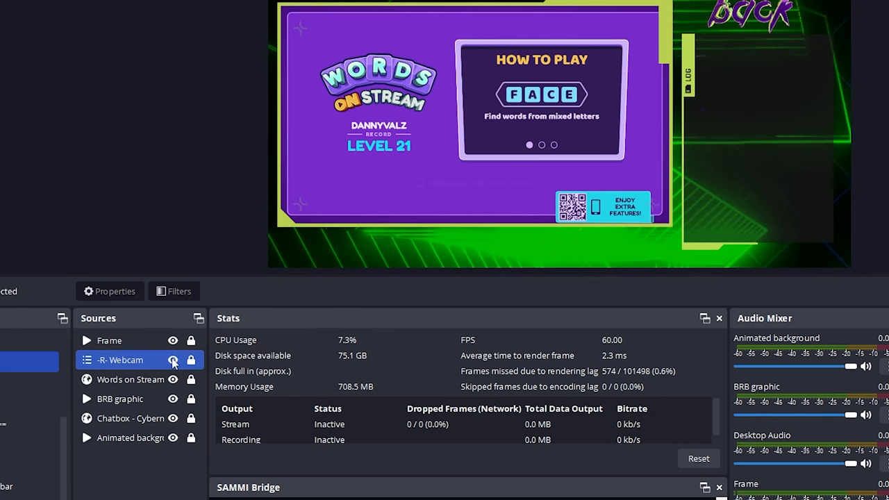
left_click(173, 359)
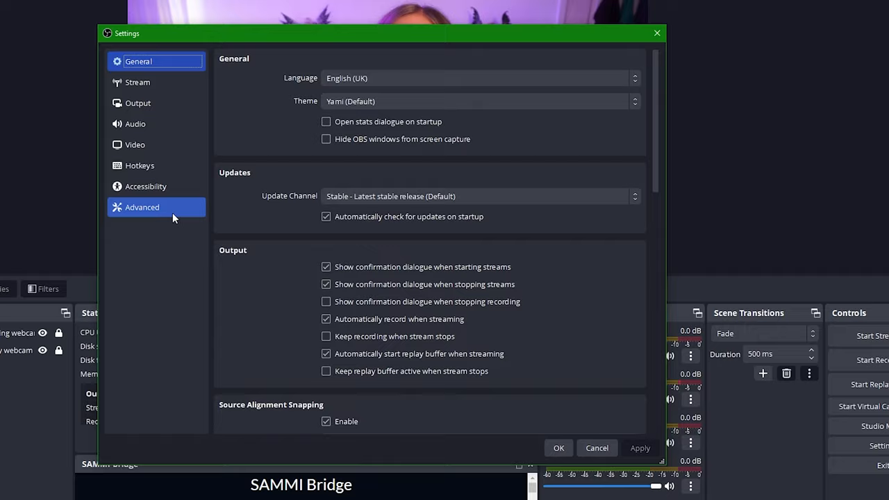
Open Advanced settings and keep Process Priority at Normal
left_click(142, 207)
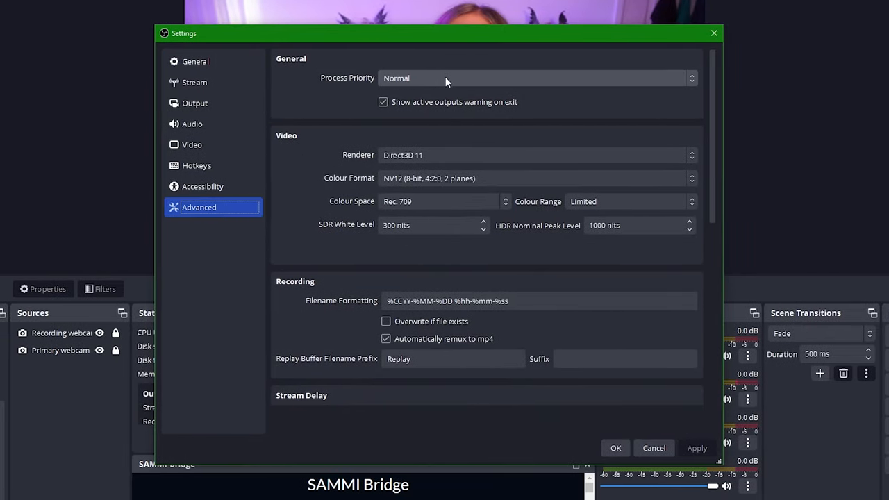
left_click(535, 78)
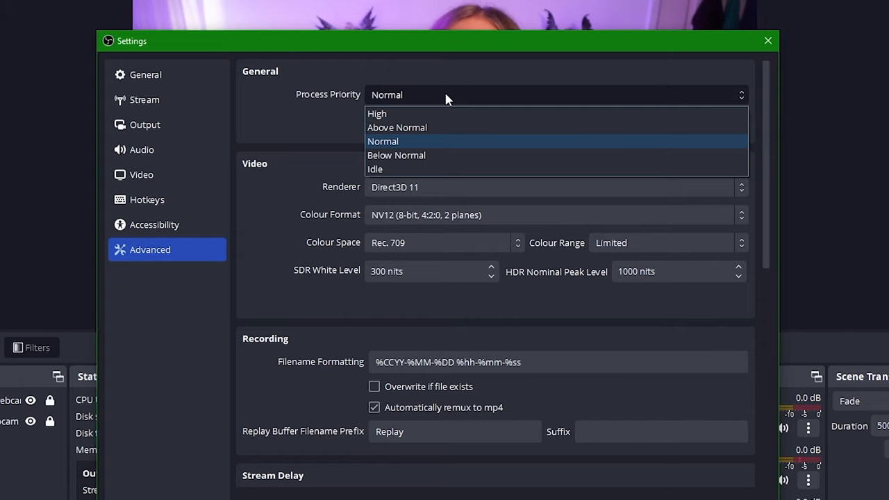
left_click(767, 41)
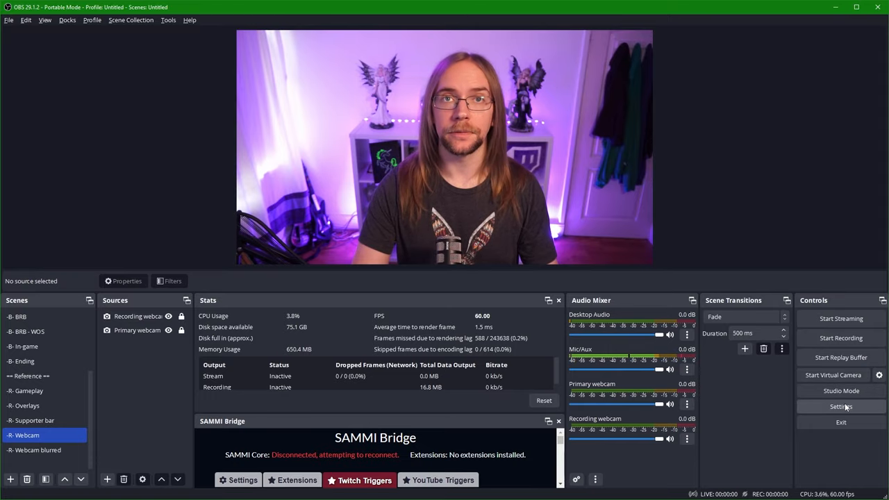
Enable a 20-second Stream Delay in Advanced settings and apply it
left_click(840, 406)
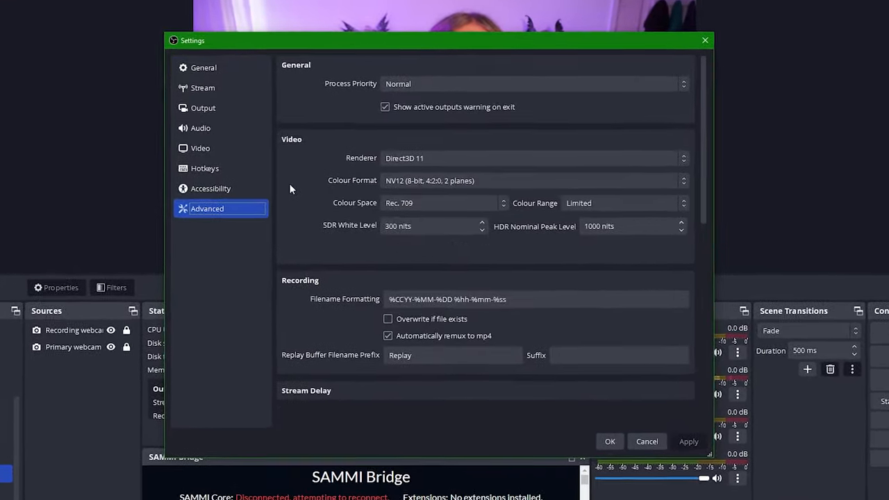
scroll("down", 3)
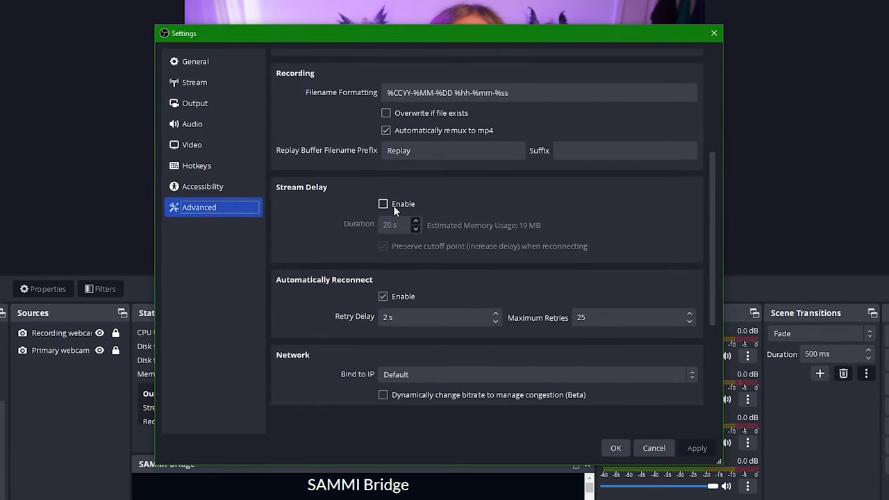
left_click(382, 203)
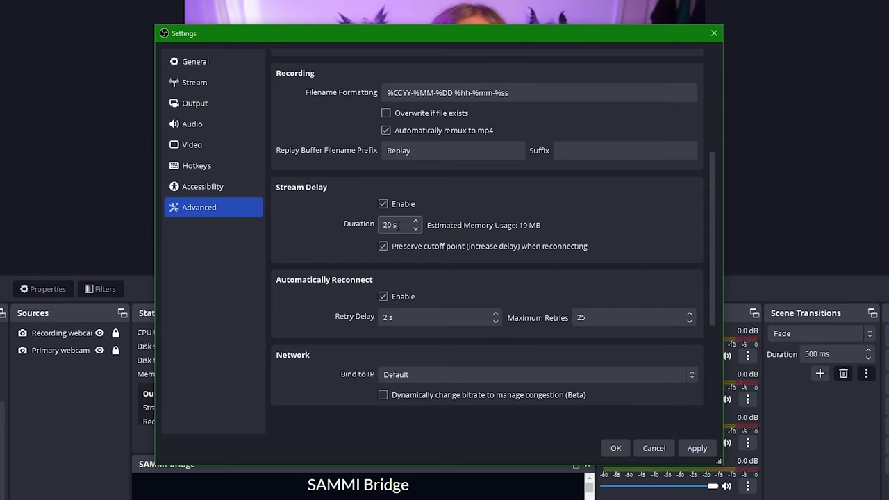
left_click(615, 447)
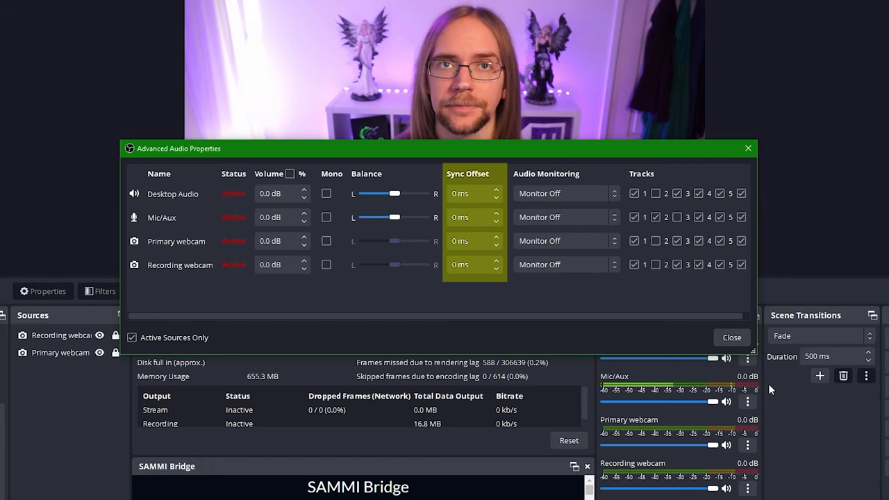
Close Advanced Audio Properties and bring up the reaper.fm ReaPlugs VST FX Suite page
left_click(472, 217)
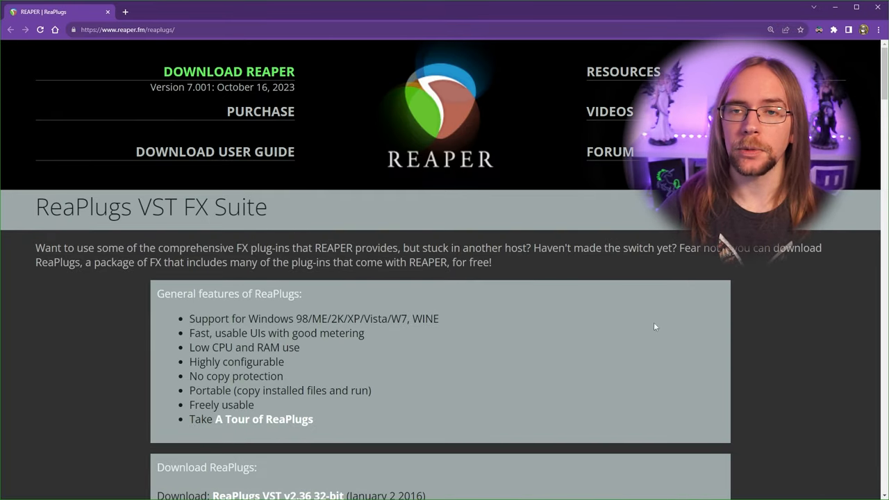
scroll("down", 3)
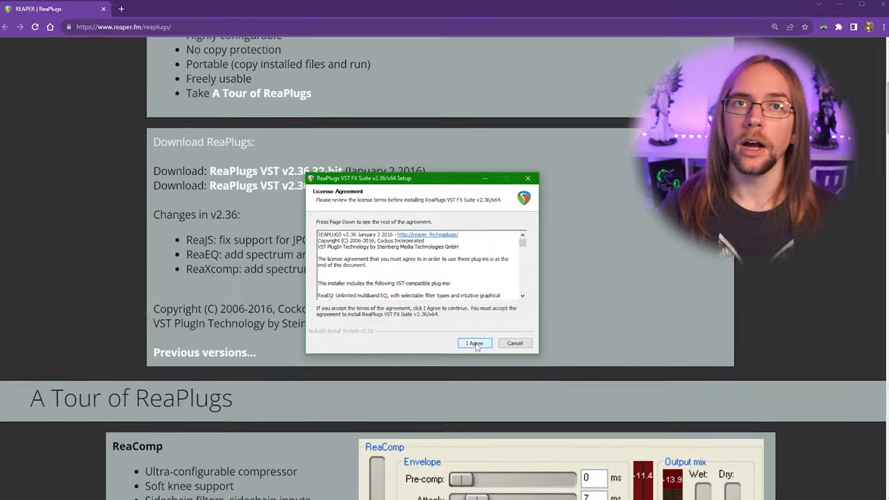
Accept the ReaPlugs license and keep all components, including ReaJS, checked for install
left_click(474, 343)
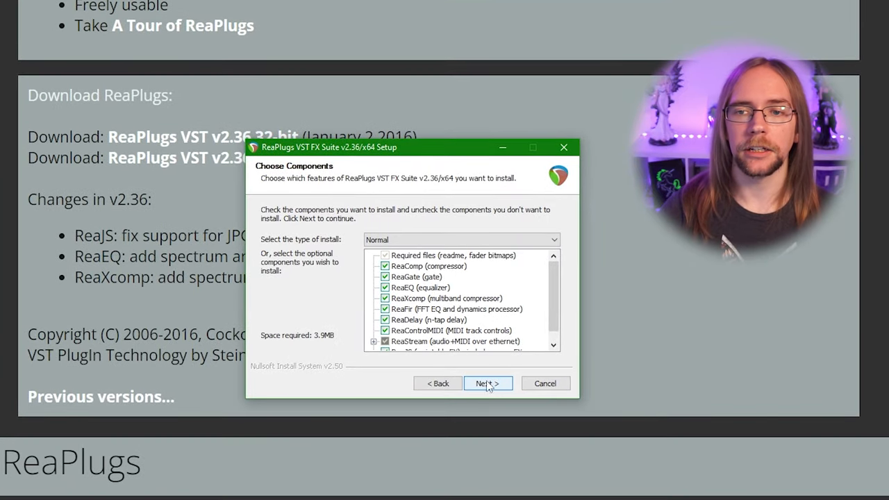
scroll("down", 3)
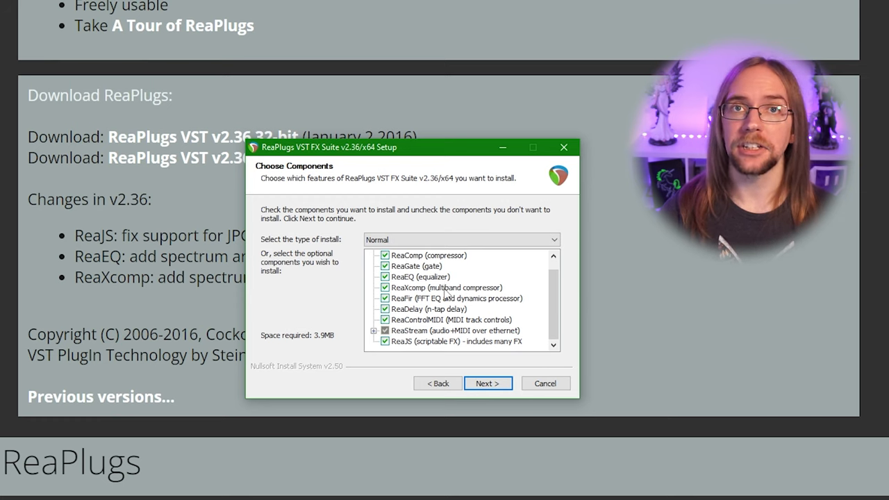
mouse_move(447, 295)
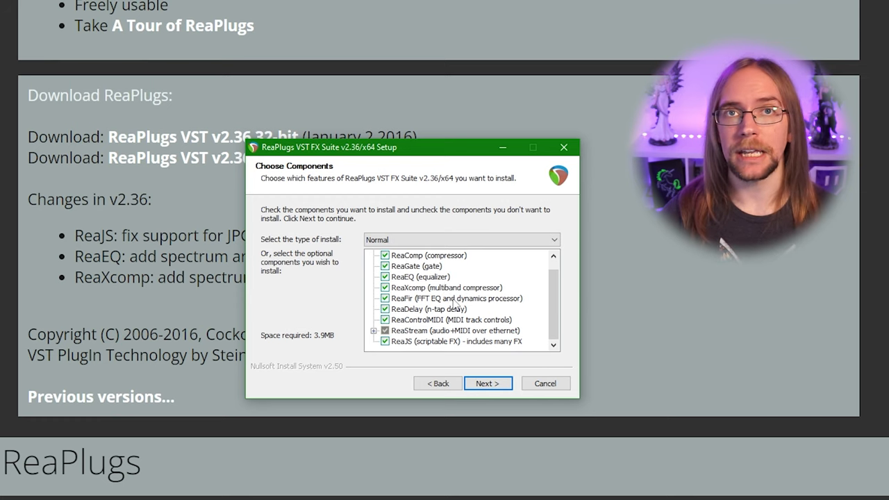
mouse_move(445, 348)
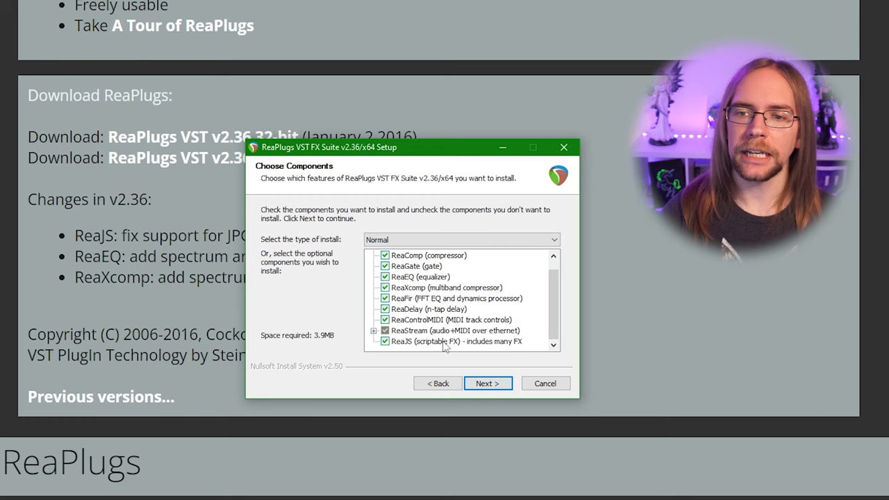
left_click(456, 341)
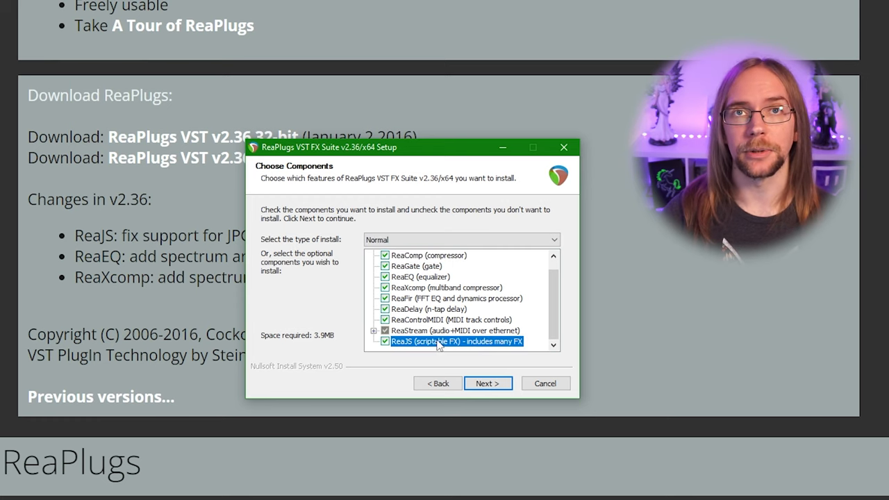
left_click(488, 384)
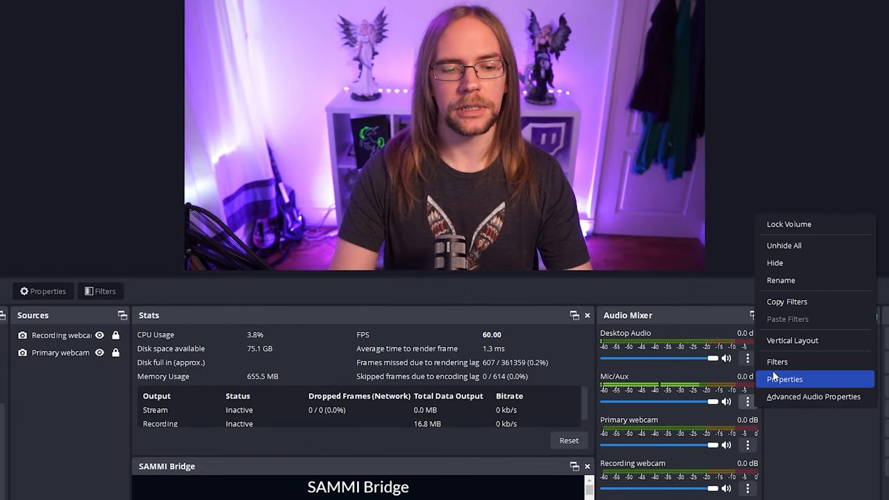
Add a VST 2.x Plug-in filter to Mic/Aux using the reajs plugin
left_click(777, 361)
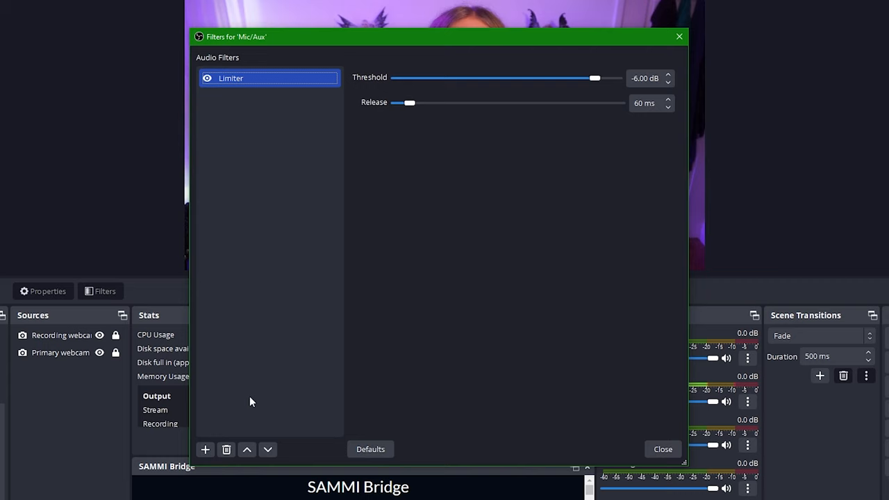
left_click(205, 449)
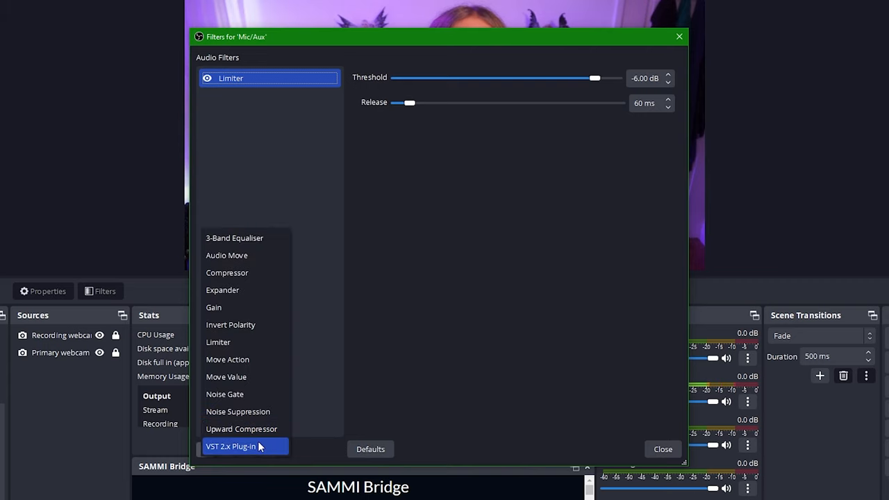
left_click(231, 446)
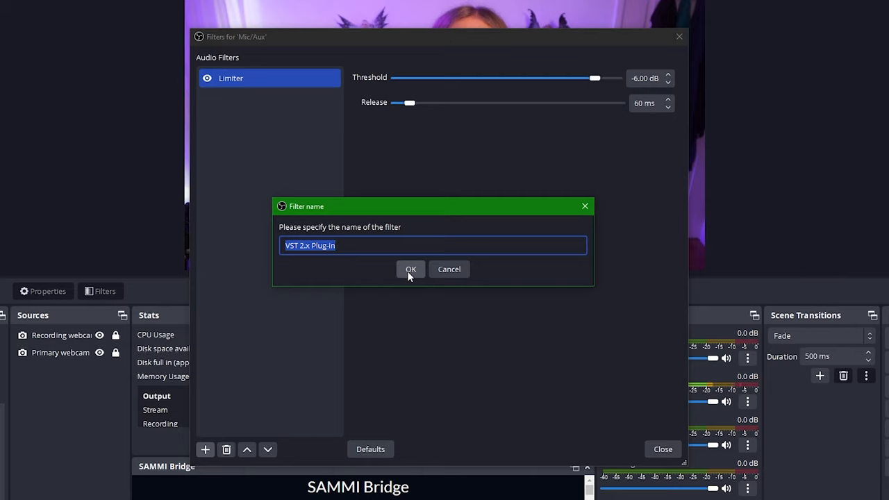
left_click(410, 270)
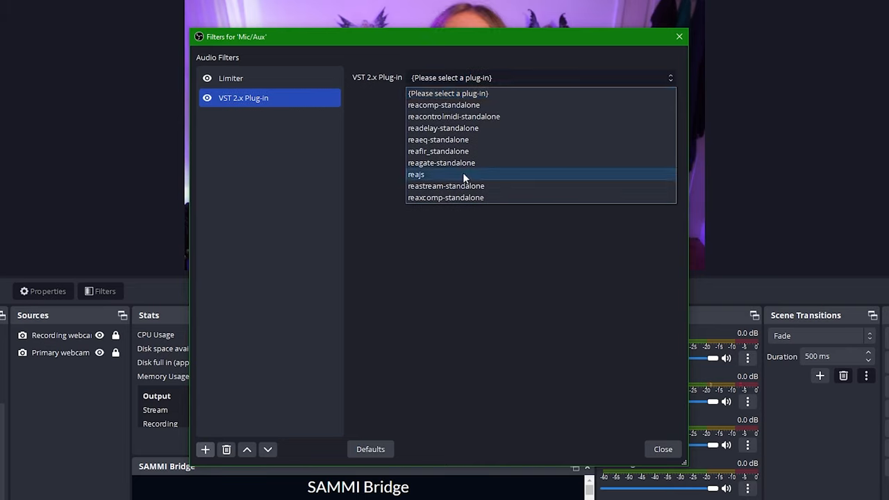
left_click(415, 174)
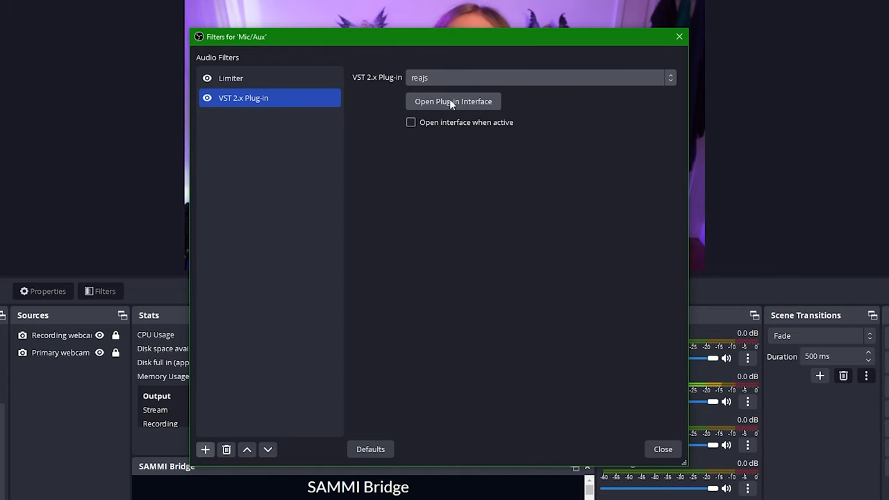
left_click(453, 101)
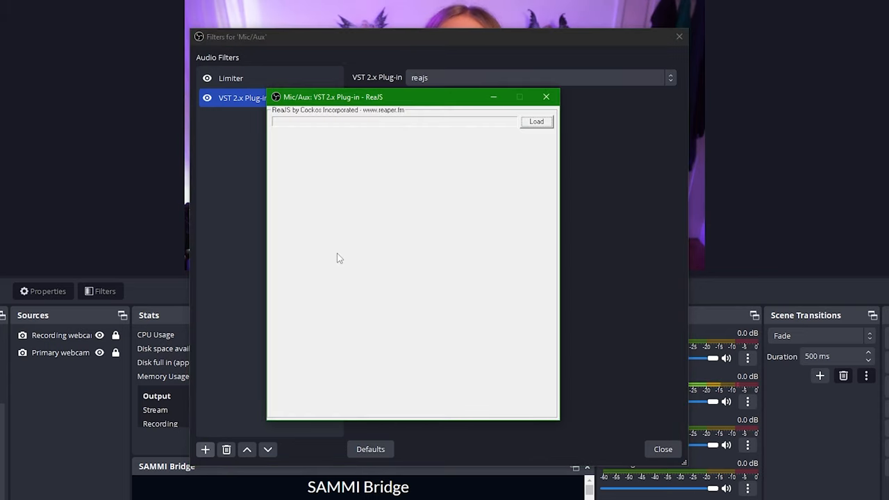
Load the pitch/superpitch effect into ReaJS and return to the Mic/Aux filters
left_click(537, 122)
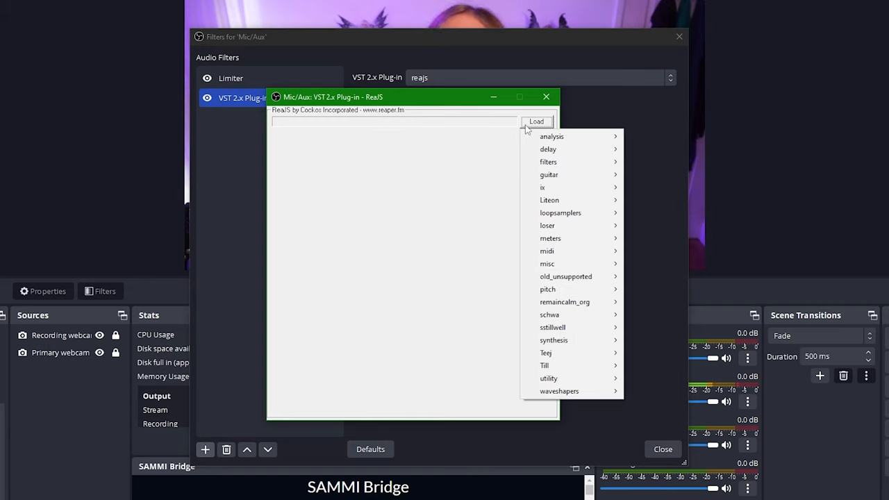
mouse_move(548, 289)
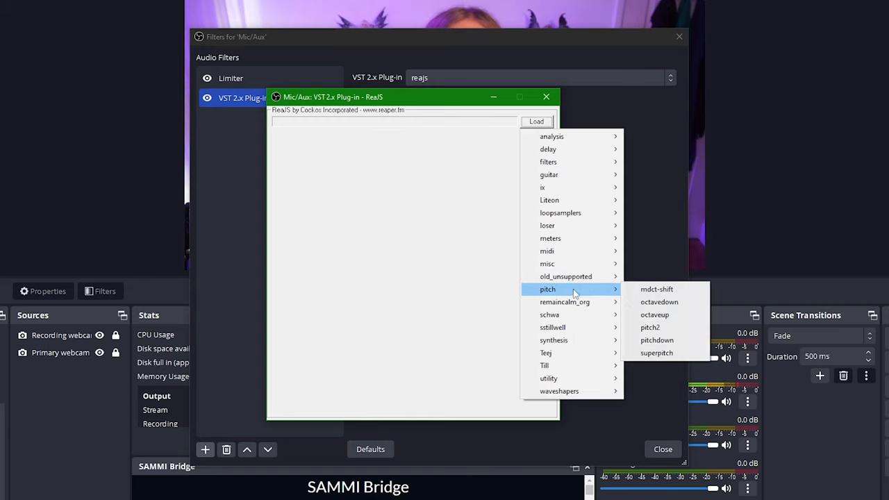
left_click(656, 353)
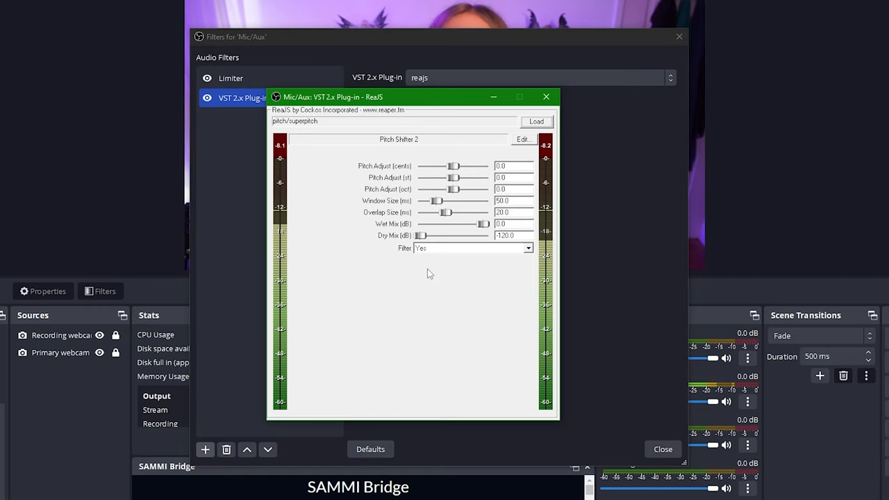
mouse_move(623, 71)
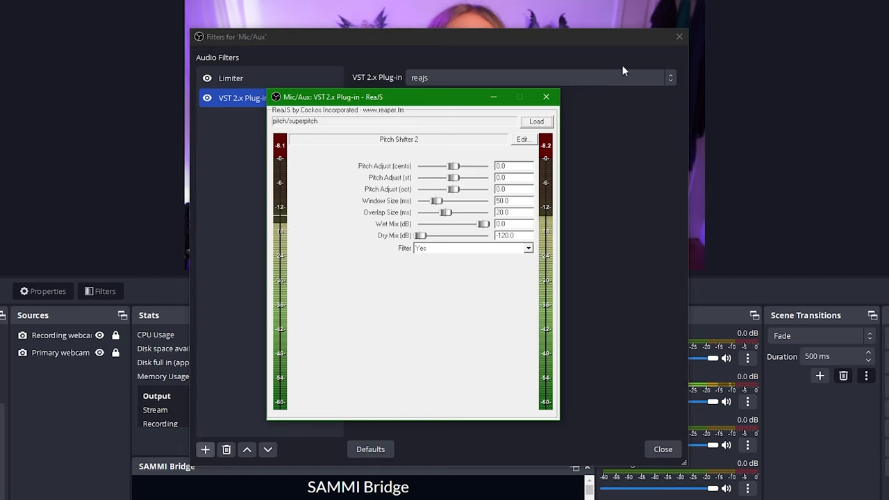
left_click(546, 97)
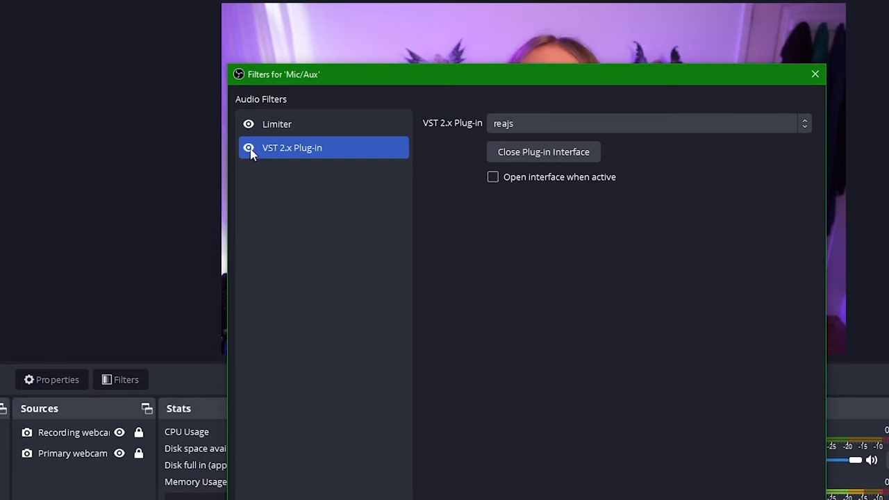
left_click(814, 74)
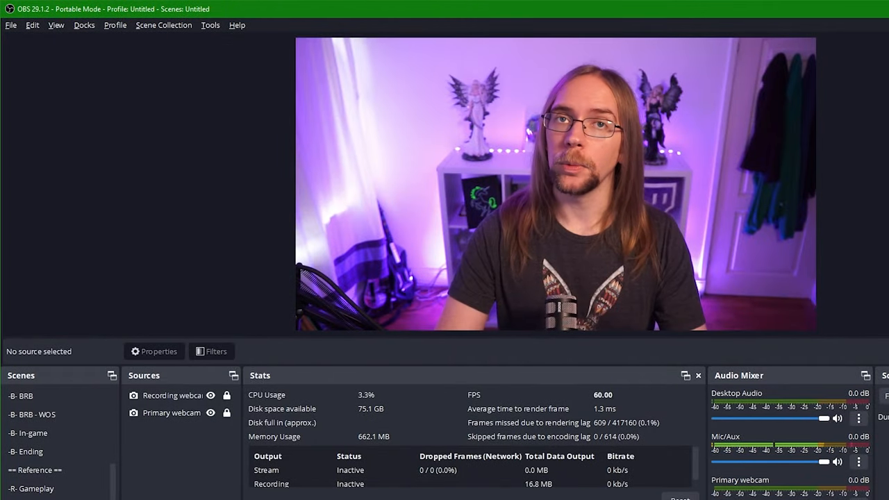
Enable experimental captions with Mic/Aux as the audio source via Microsoft Speech-to-Text
left_click(210, 25)
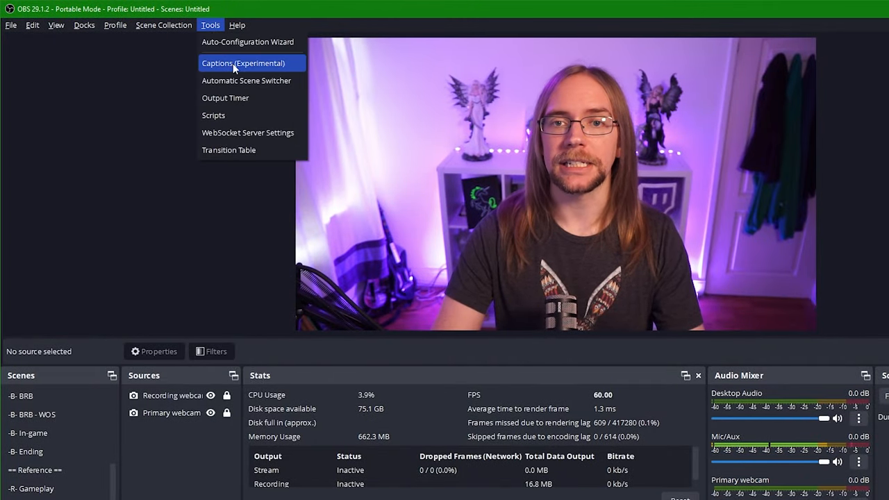
left_click(243, 63)
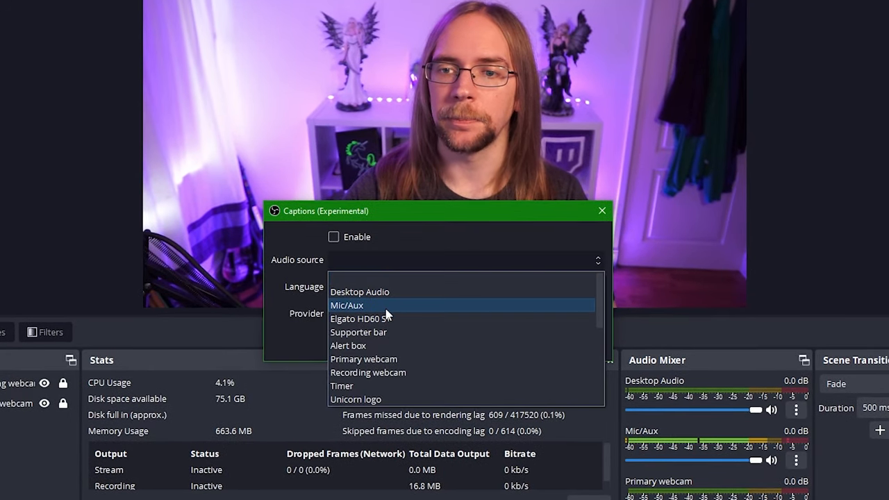
left_click(346, 304)
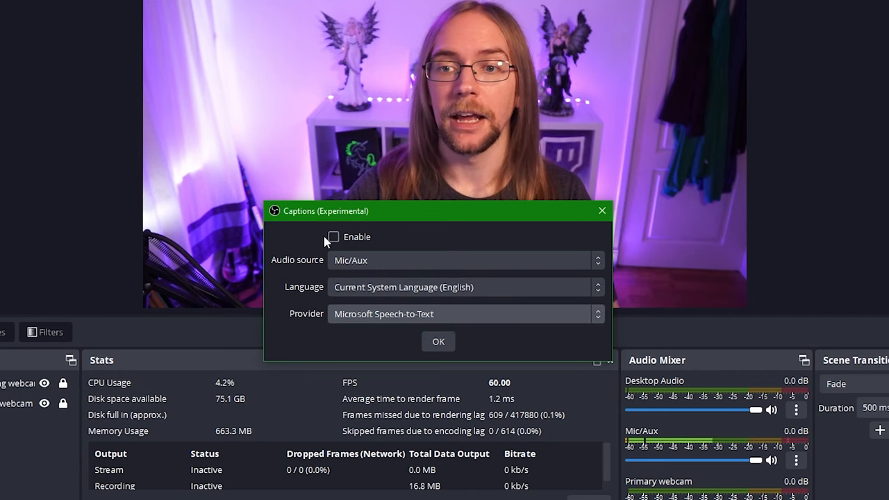
left_click(438, 341)
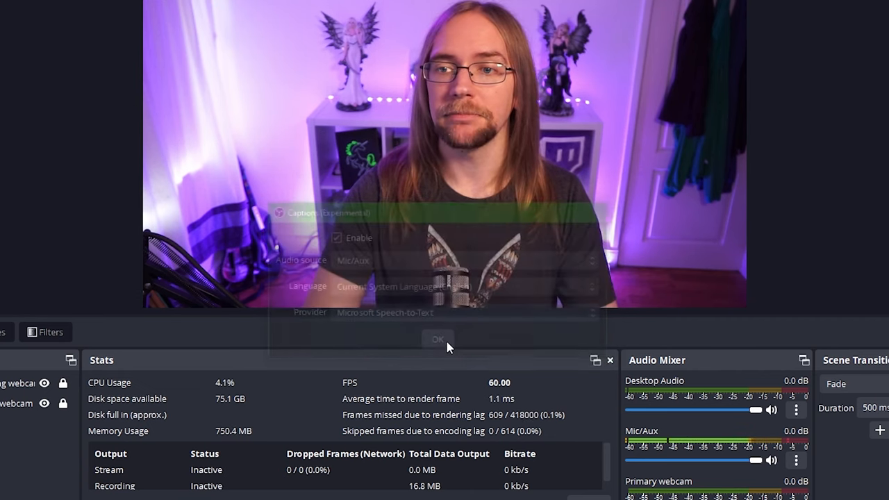
left_click(437, 340)
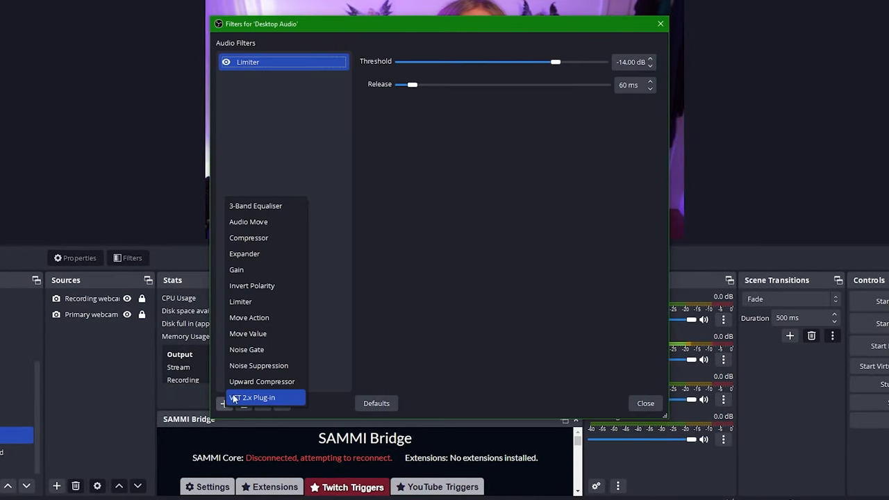
Add a Compressor filter to Desktop Audio with the default name
left_click(249, 237)
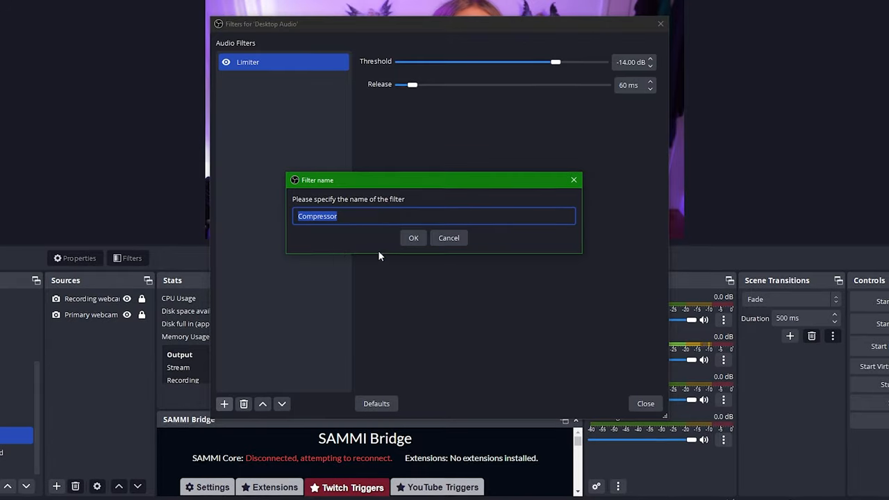
left_click(413, 237)
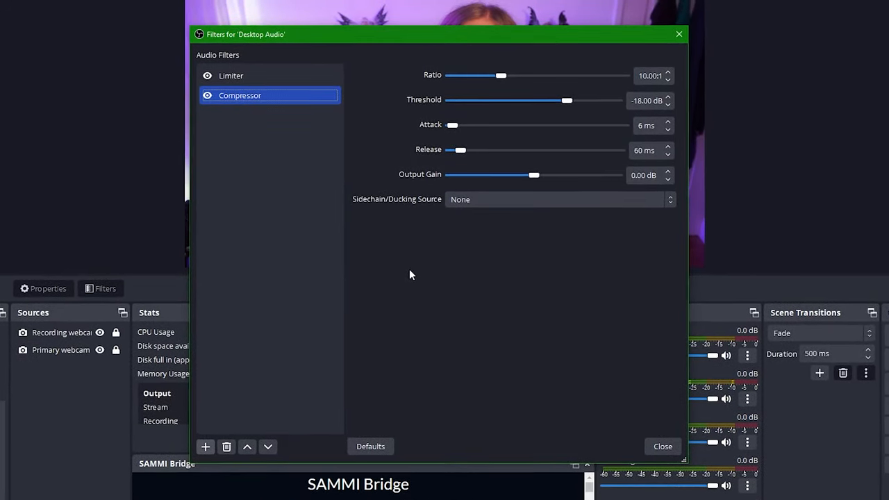
left_click(535, 75)
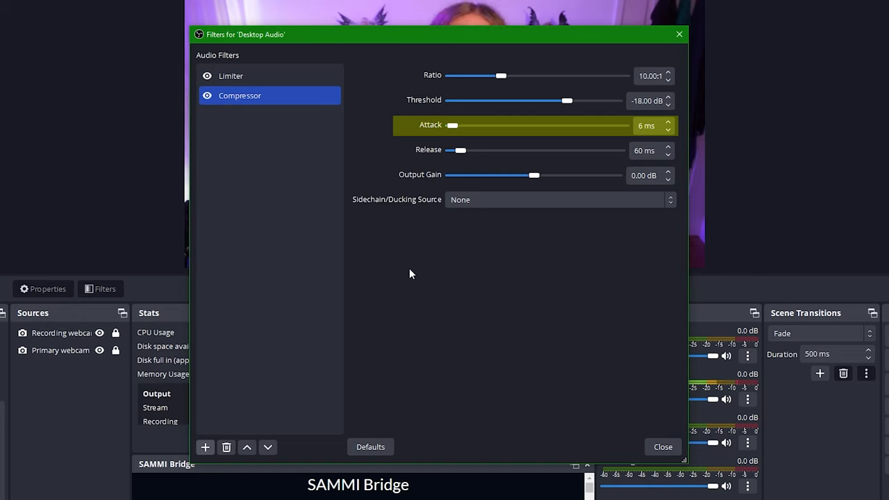
left_click(531, 150)
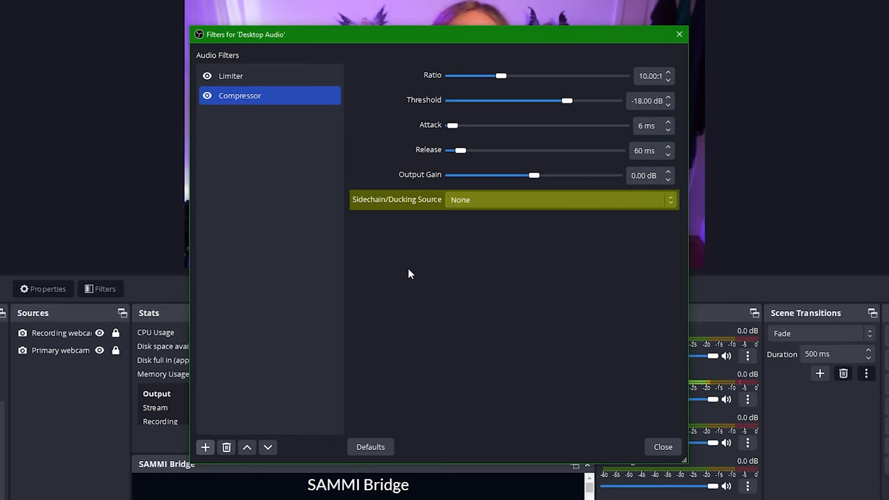
mouse_move(409, 261)
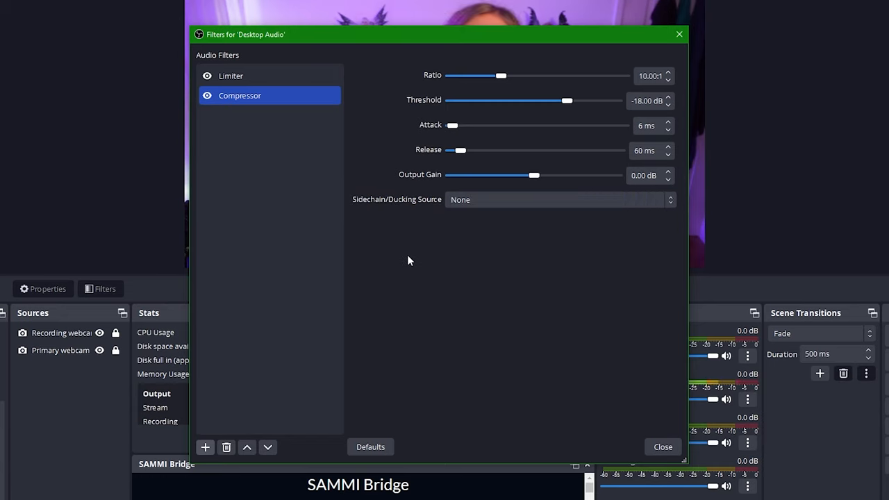
mouse_move(456, 230)
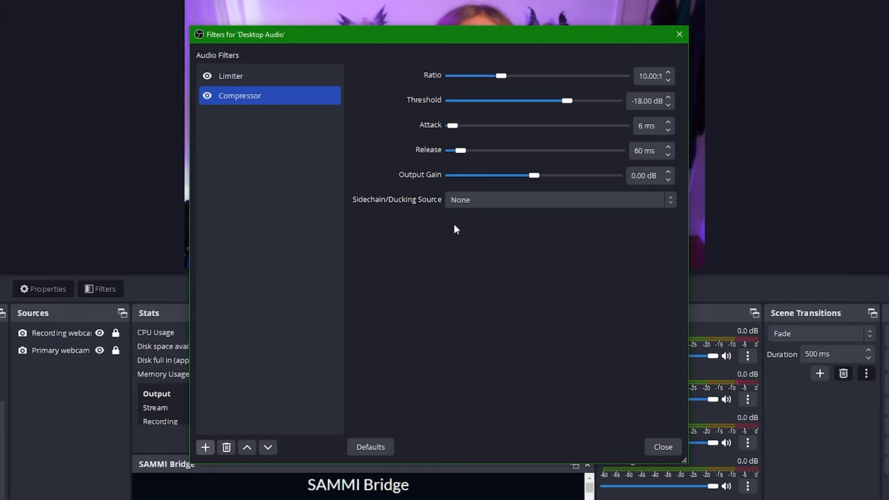
Set Mic/Aux ducking, ratio 8:1, threshold -40 dB, attack 250 ms, release 1000 ms
left_click(559, 199)
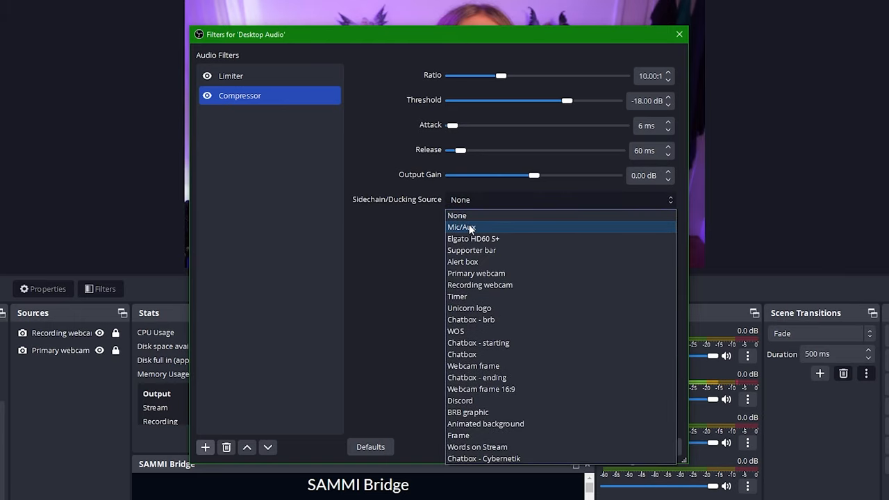
left_click(462, 227)
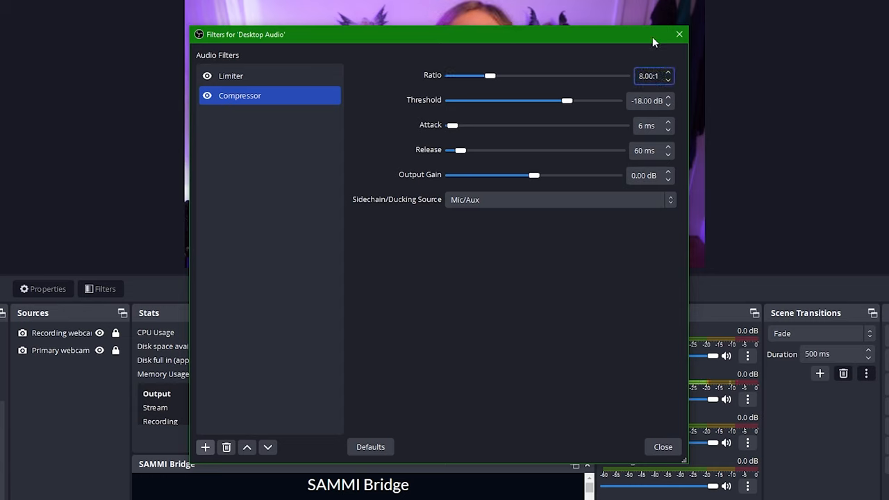
mouse_move(582, 60)
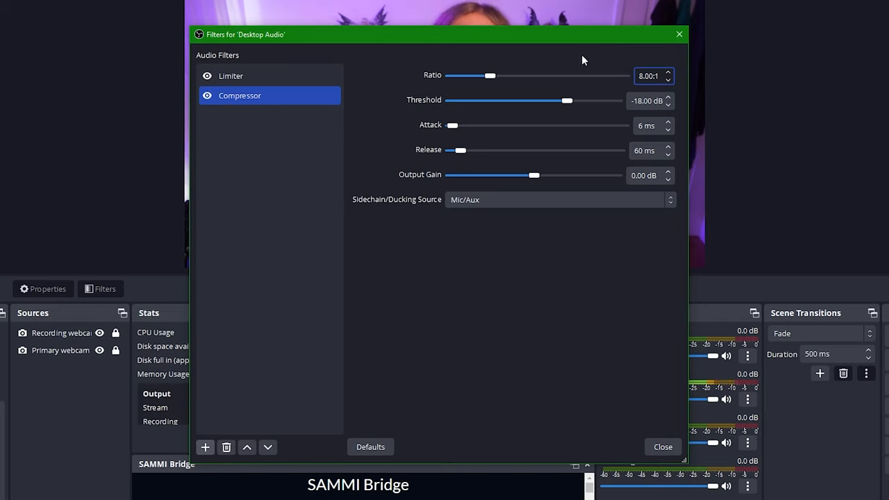
mouse_move(477, 224)
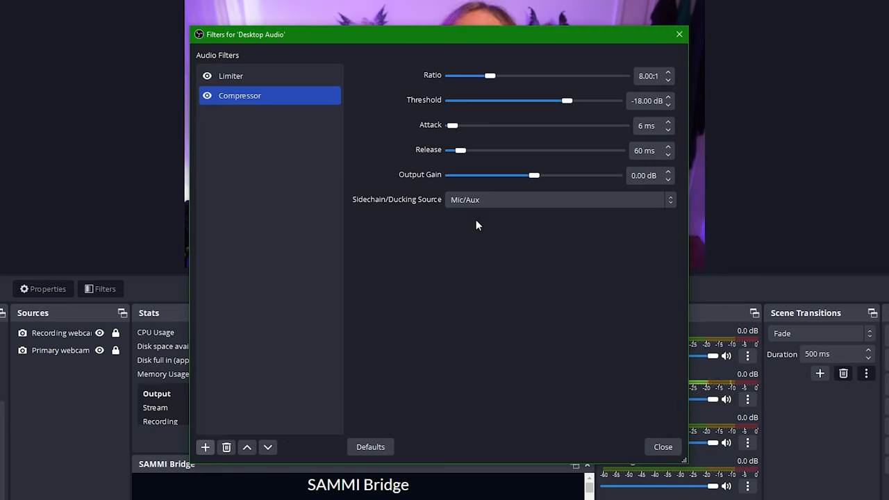
triple_click(646, 100)
type("40")
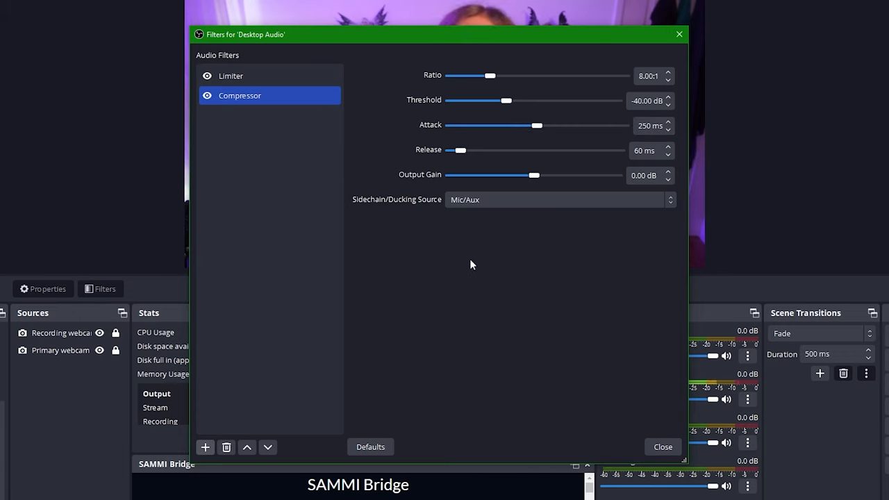
mouse_move(569, 211)
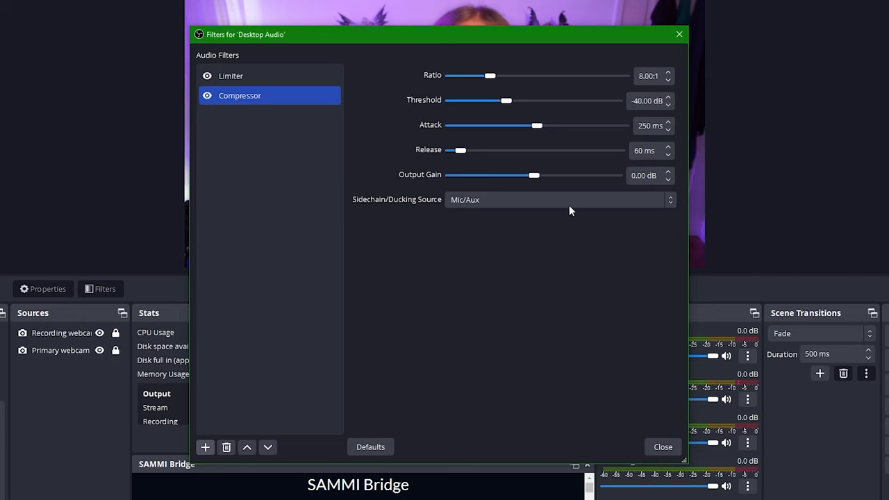
left_click_drag(455, 150, 618, 150)
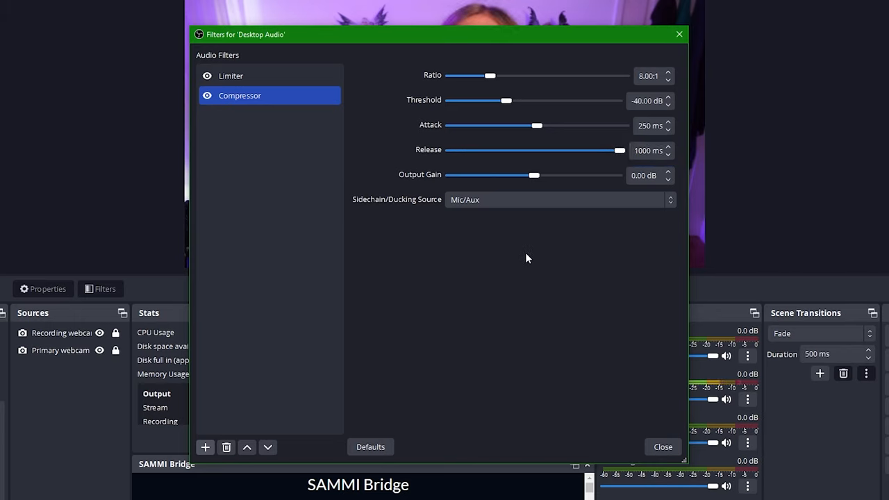
mouse_move(517, 236)
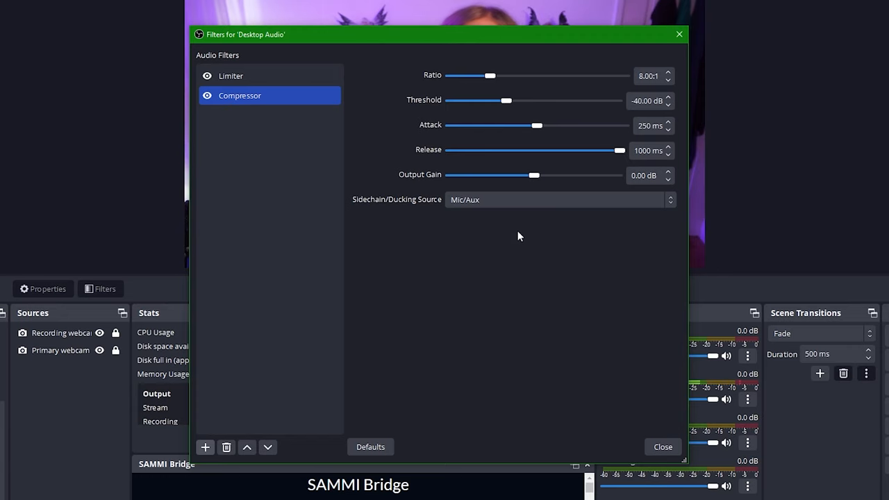
left_click(646, 175)
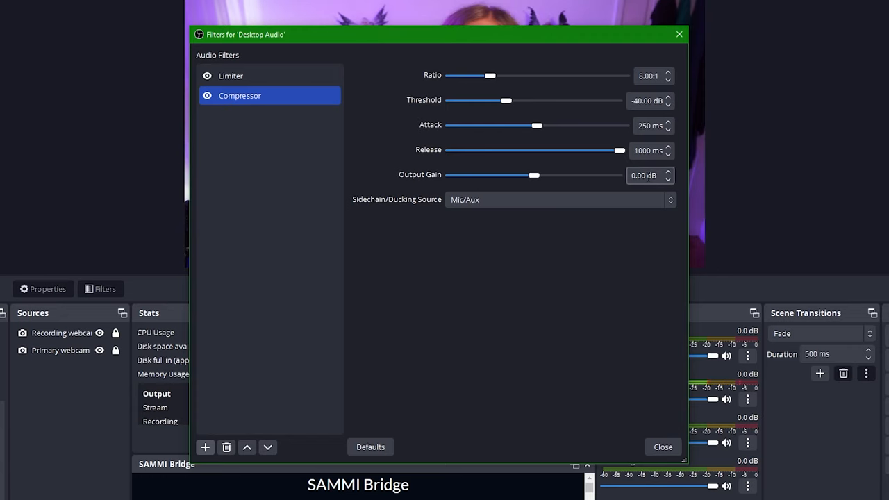
left_click(662, 446)
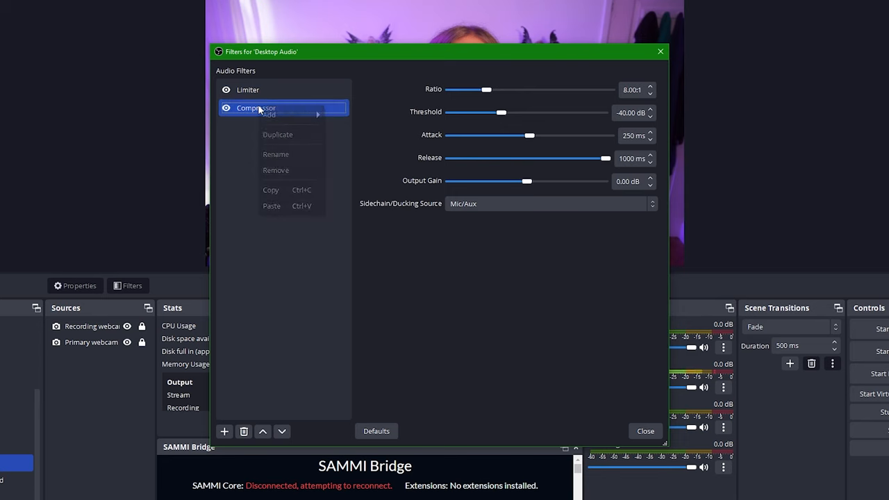
Copy Desktop Audio's Compressor filter and paste it into the Primary webcam's filters
left_click(607, 398)
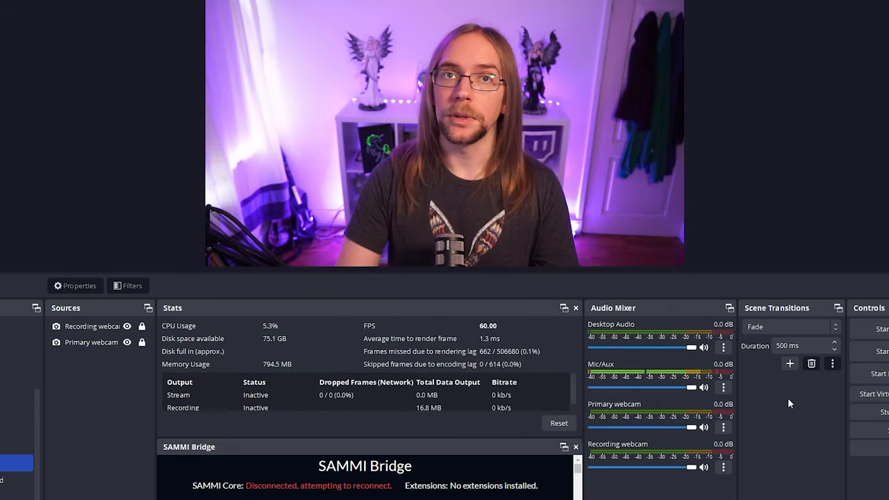
left_click(723, 427)
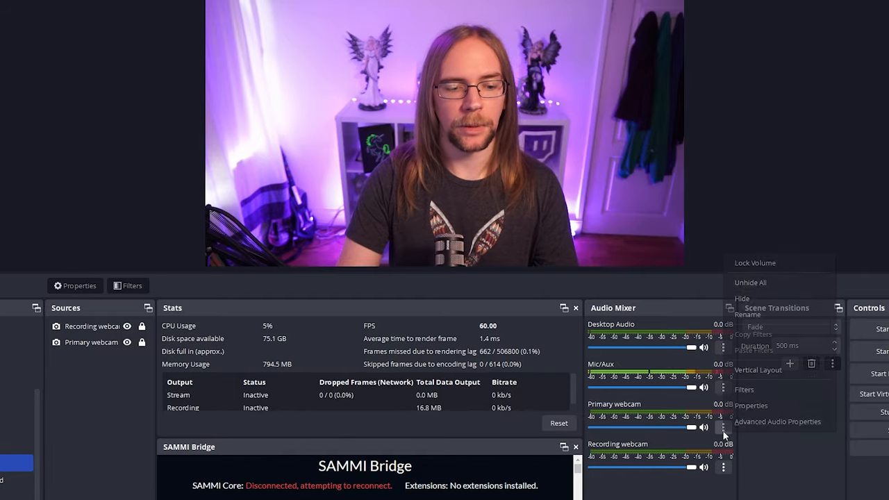
left_click(744, 389)
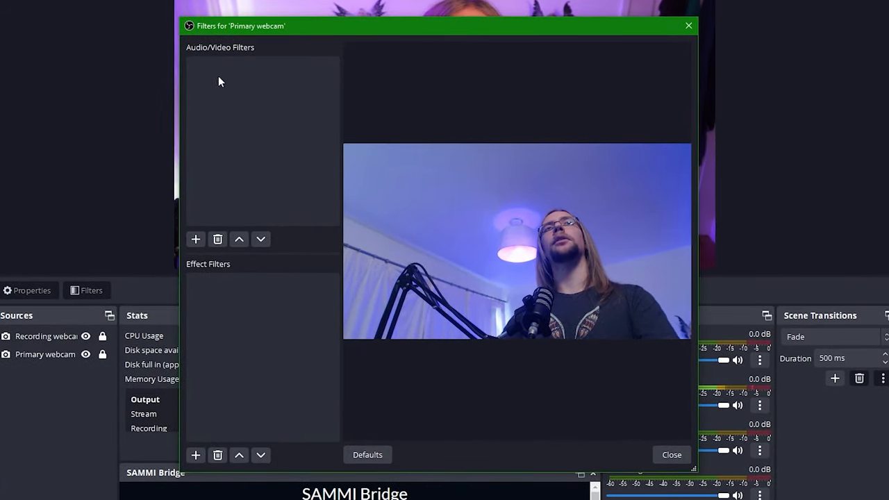
left_click(195, 239)
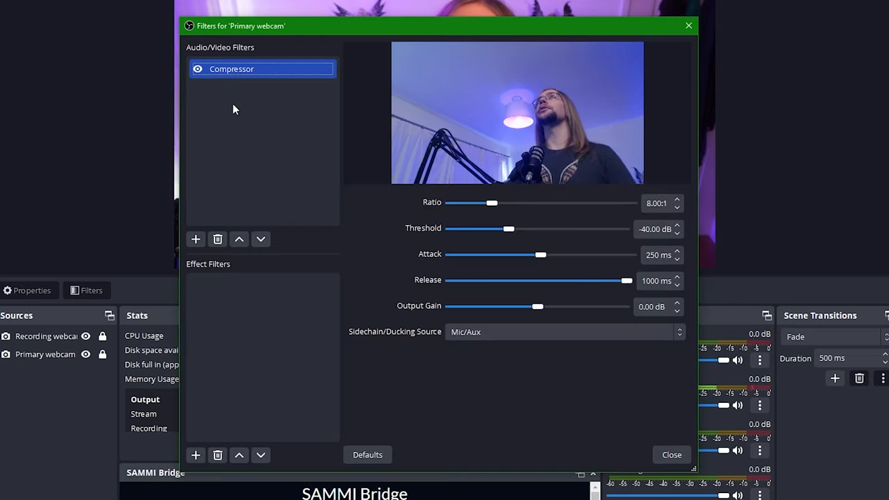
left_click(671, 454)
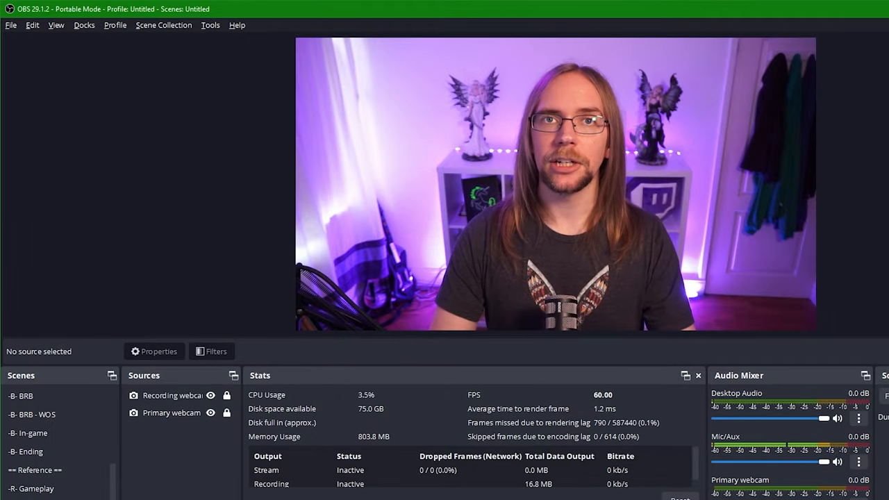
Add a 'Predictions' custom browser dock for twitch.tv/popout/u/dannyvalz/stream-manager/predictions
left_click(84, 25)
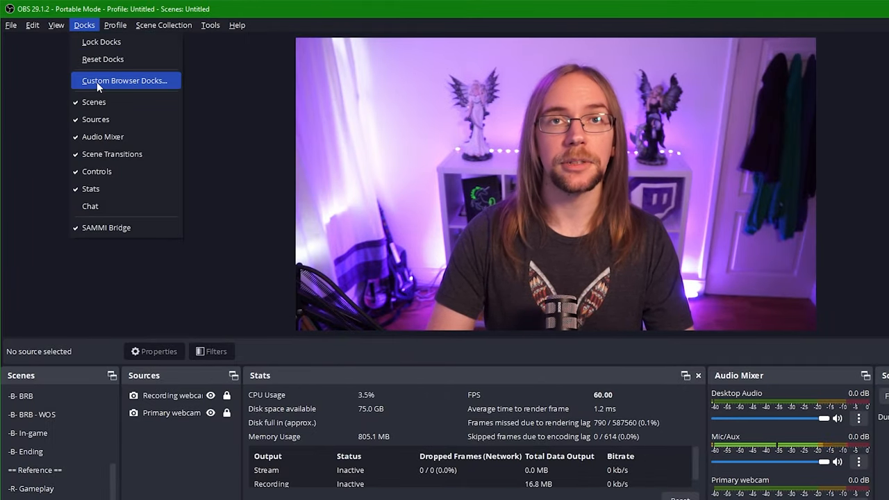
left_click(124, 80)
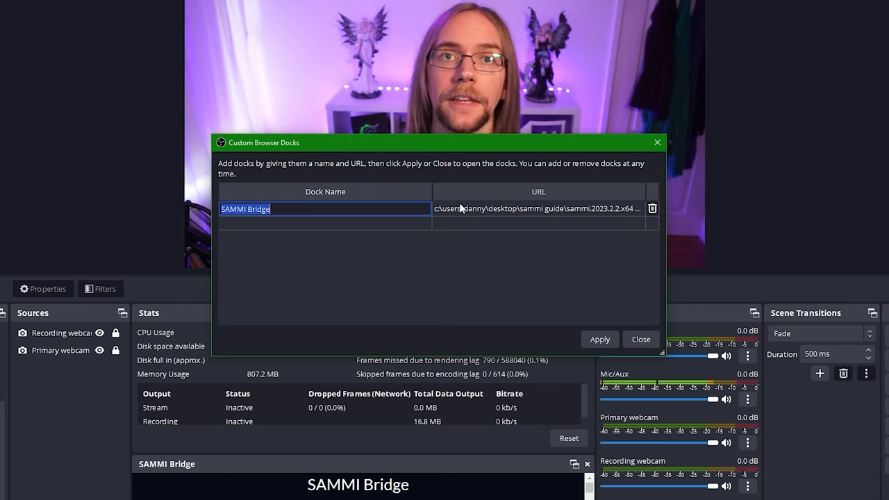
mouse_move(347, 222)
type("Pre")
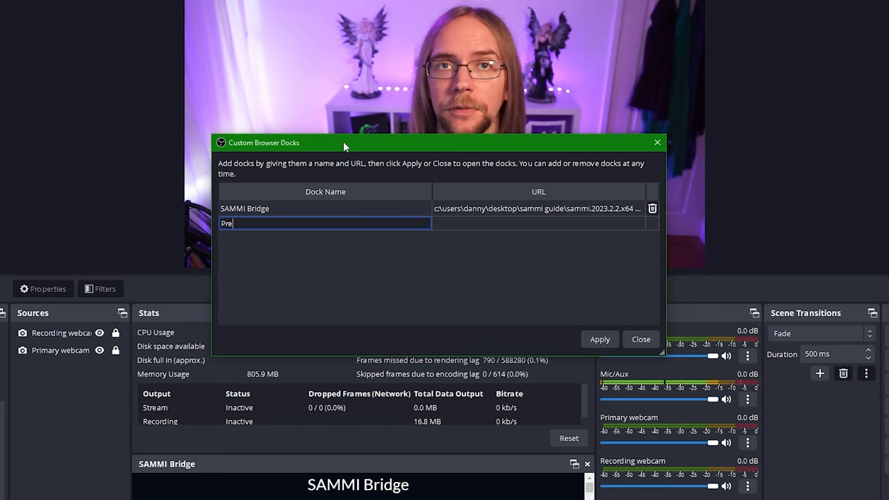
type("dictions")
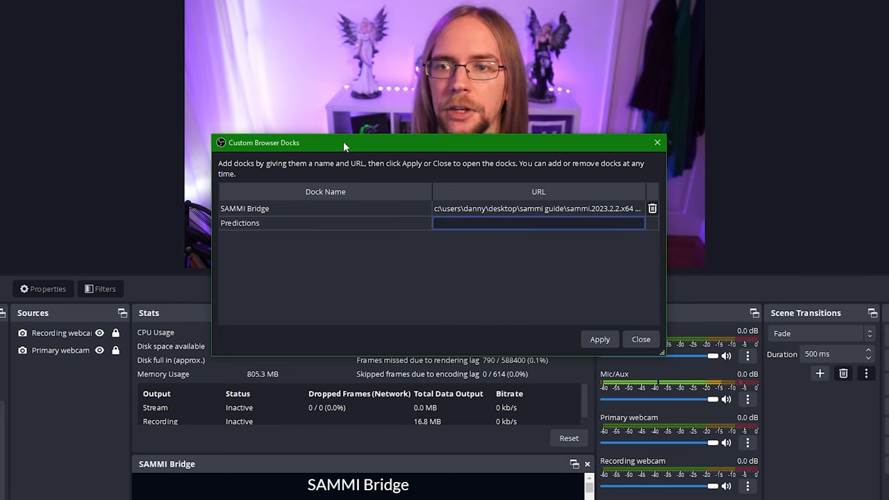
type(".twitch.tv/popout/u/dannyvalz/stream-manager/predictions")
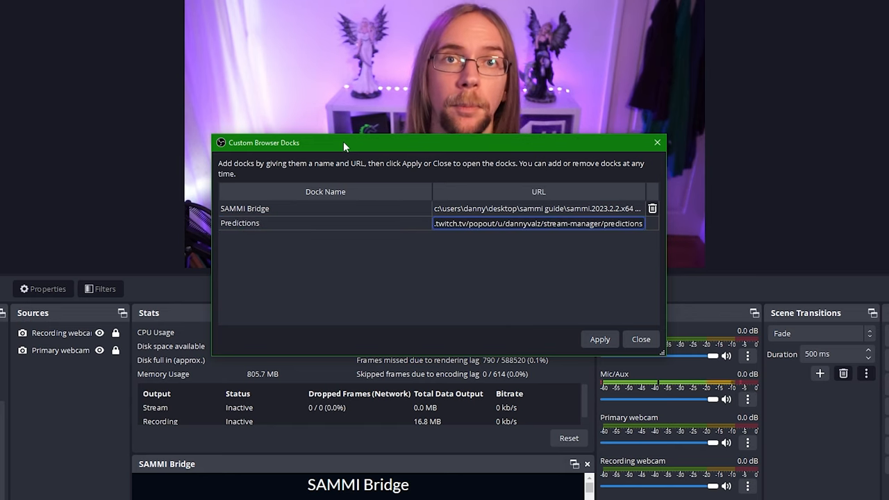
mouse_move(622, 359)
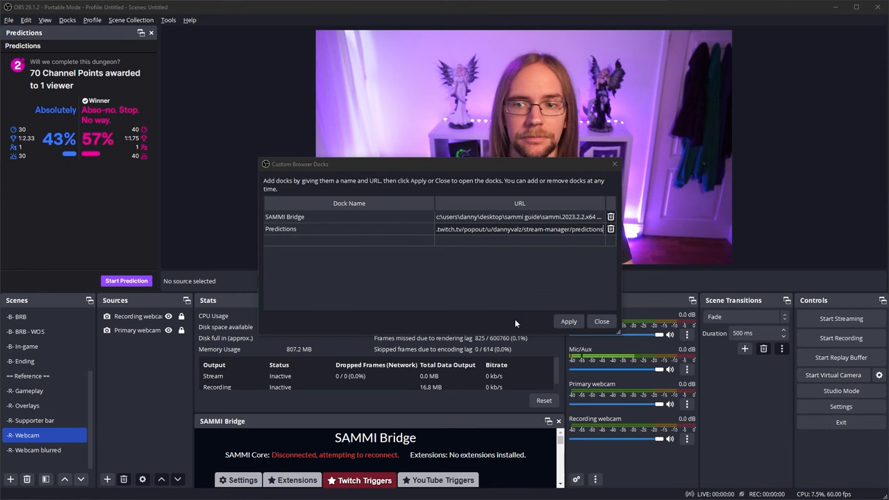
left_click(601, 321)
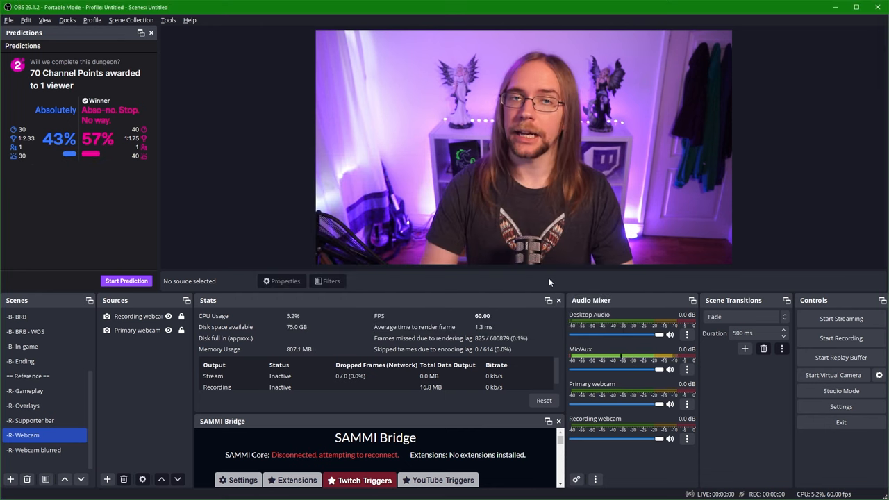